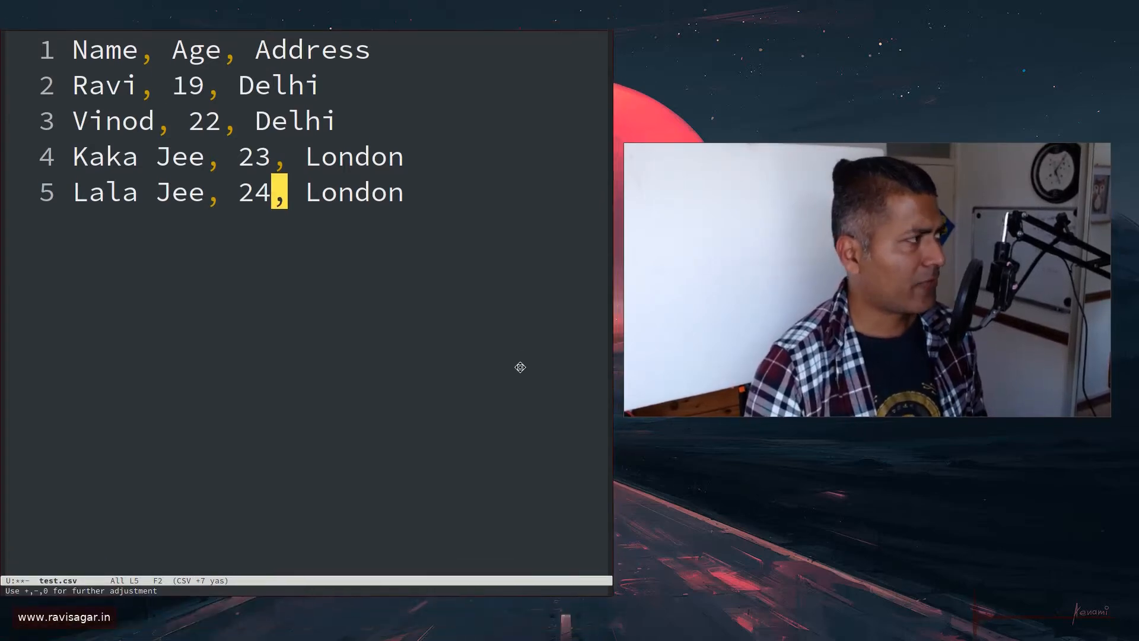
mouse_move(956, 279)
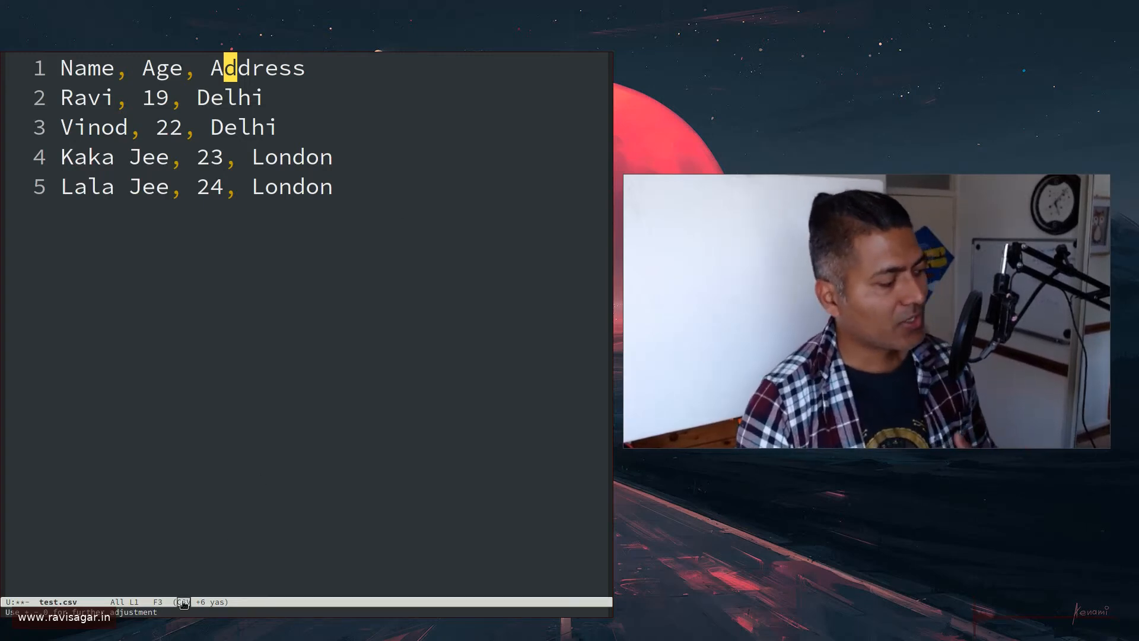
Browse the CSV mode command menu from the mode line, then dismiss it leaving test.csv unchanged
left_click(211, 613)
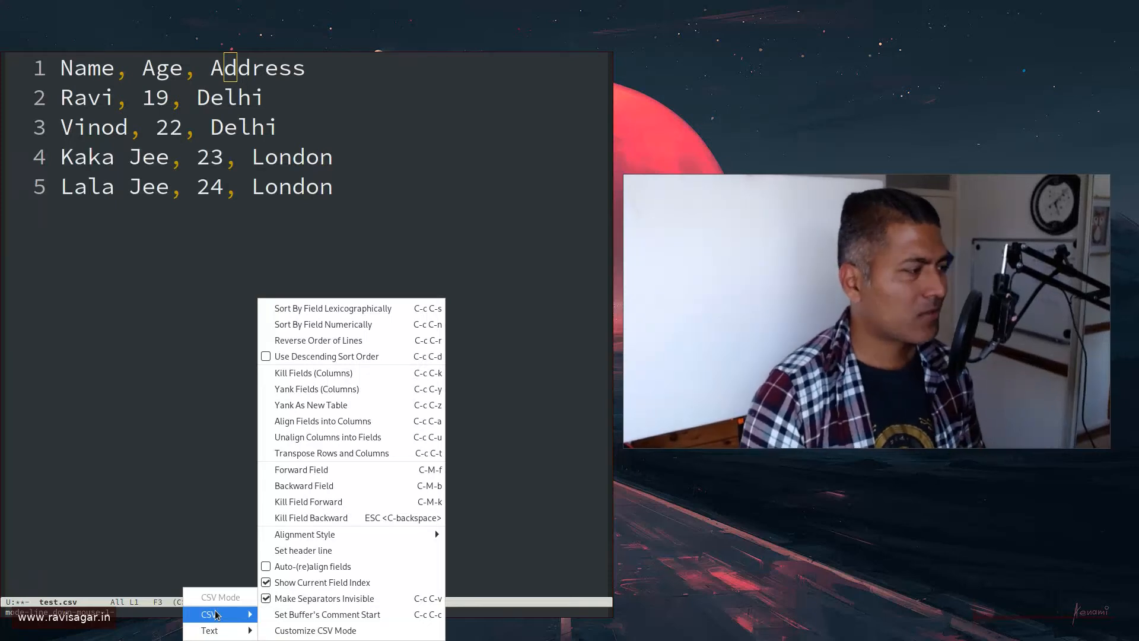
mouse_move(310, 405)
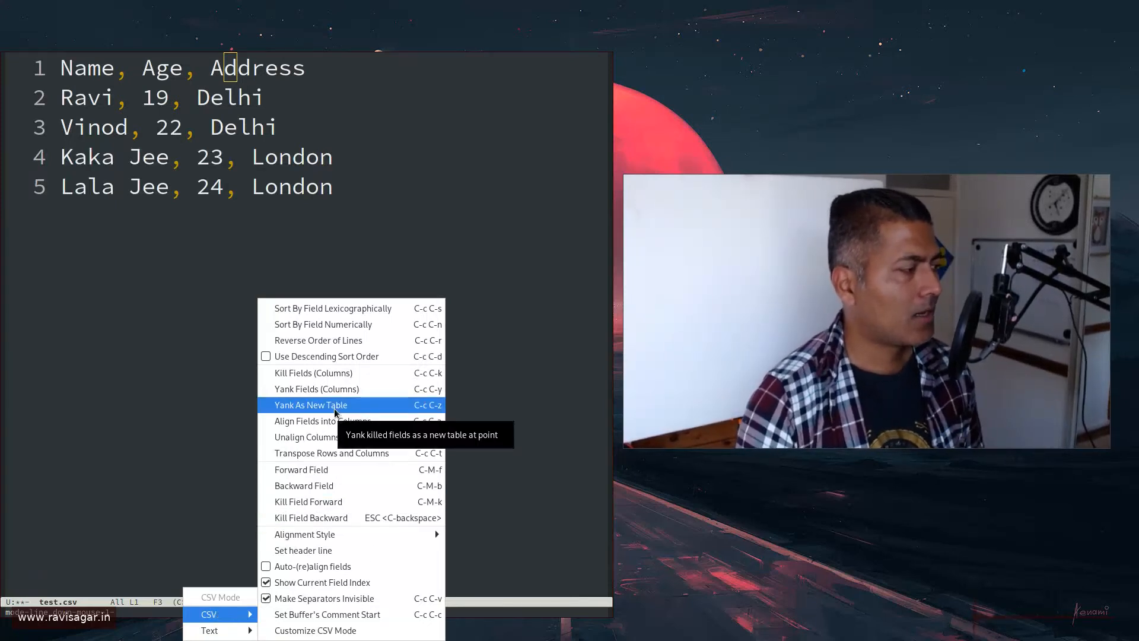
mouse_move(327, 356)
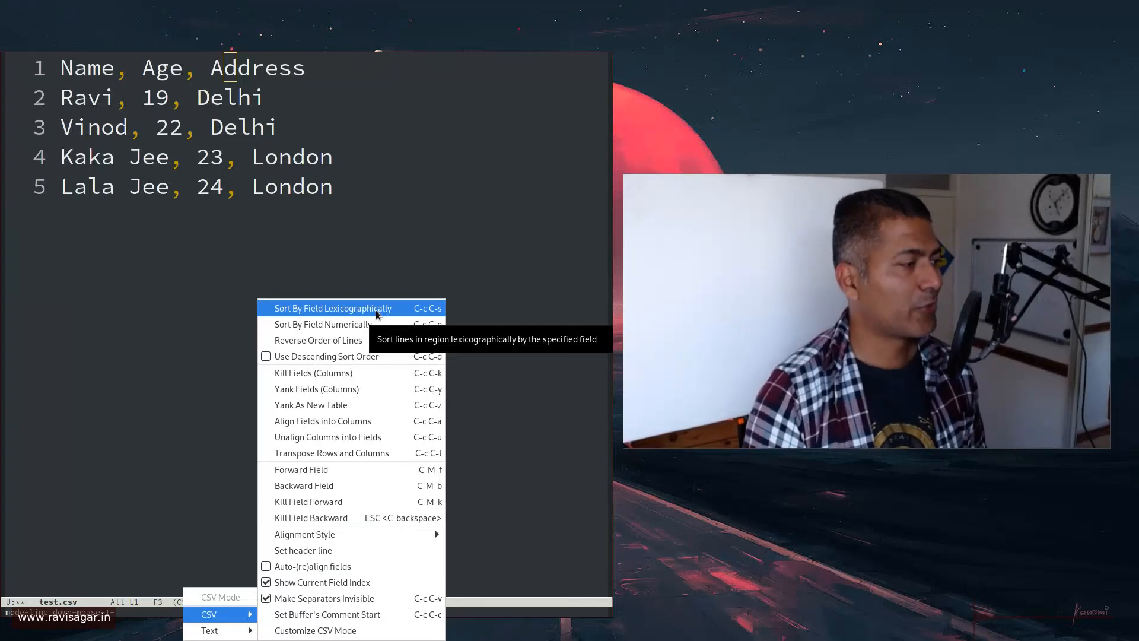
mouse_move(274, 252)
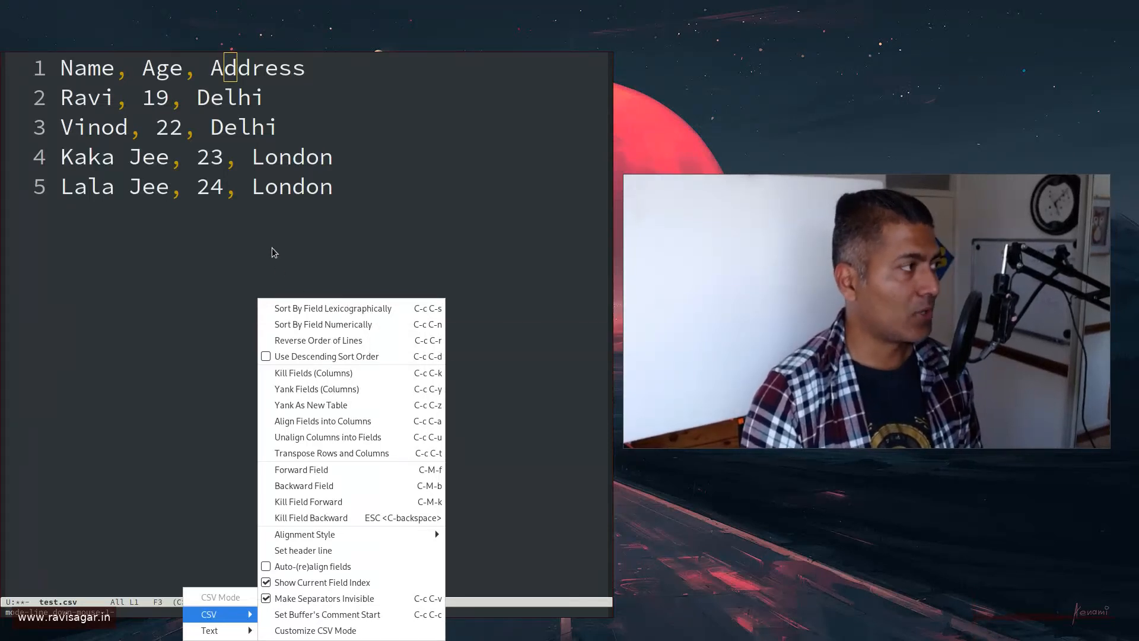
left_click(310, 405)
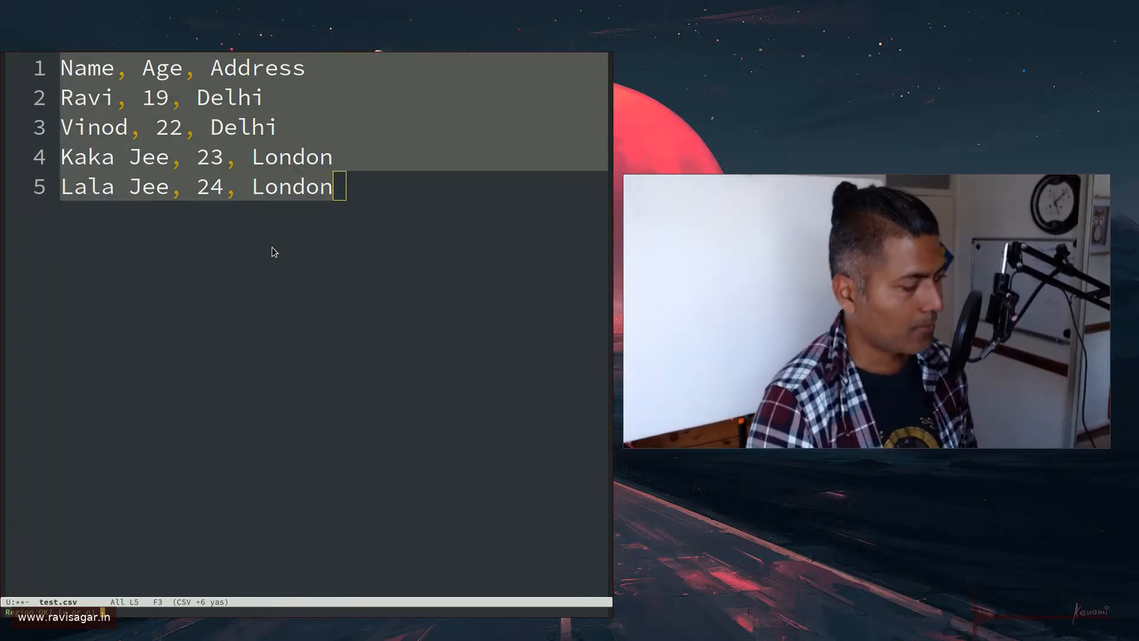
Sort the rows alphabetically by the name field and clear the 'Name, Age, Address' header line
key("gg")
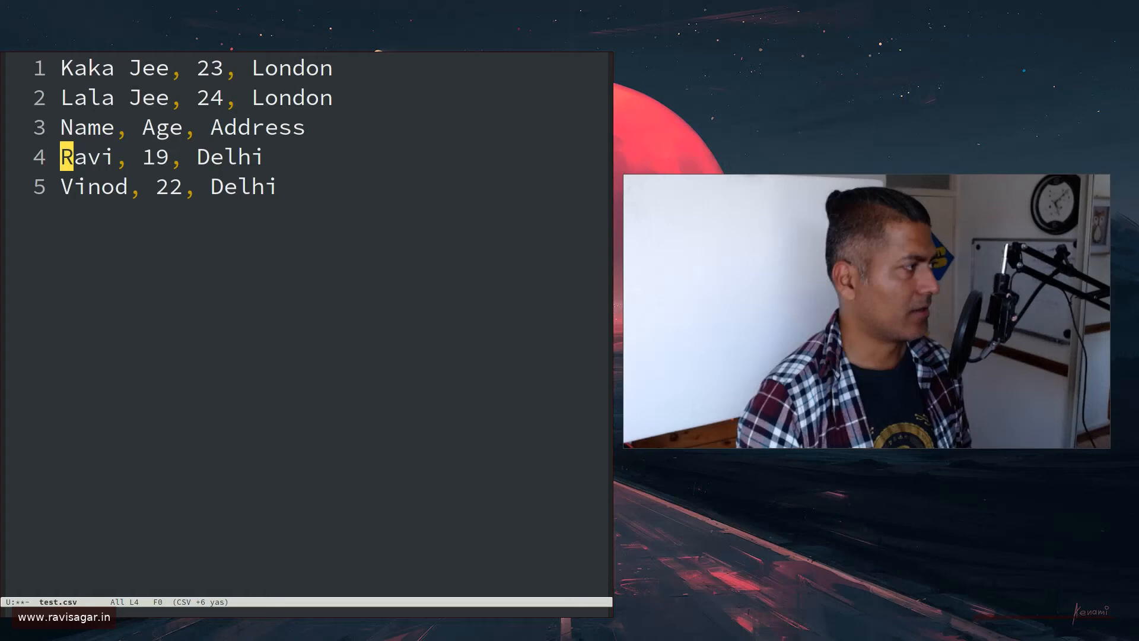
key("dd")
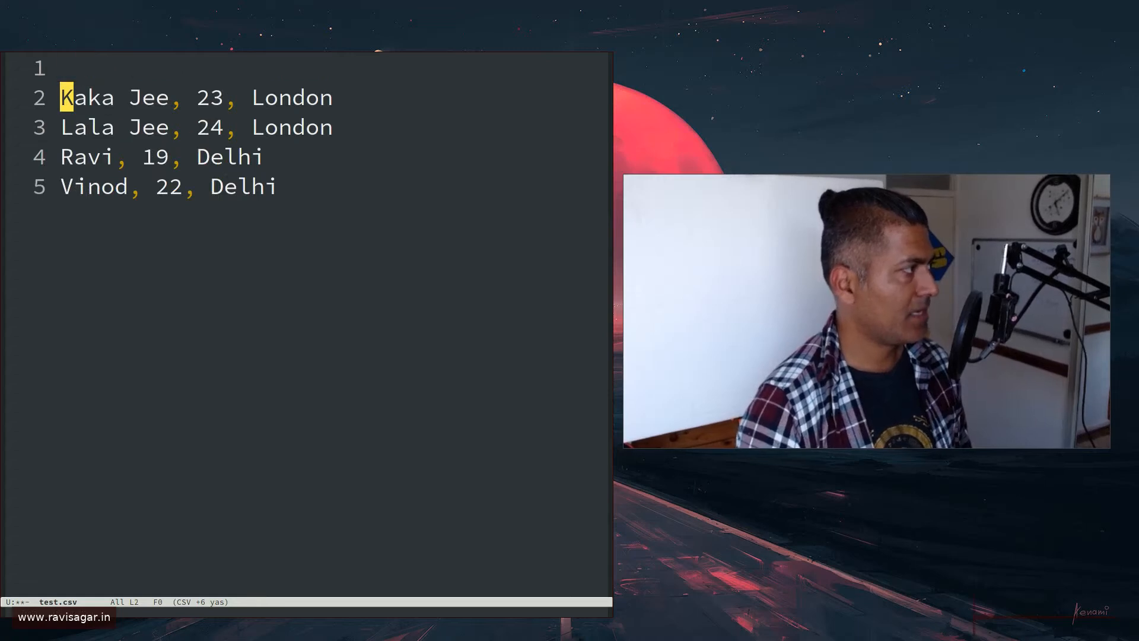
Enter a new record 'Zena, 25, USA' on the blank first line
type("Z")
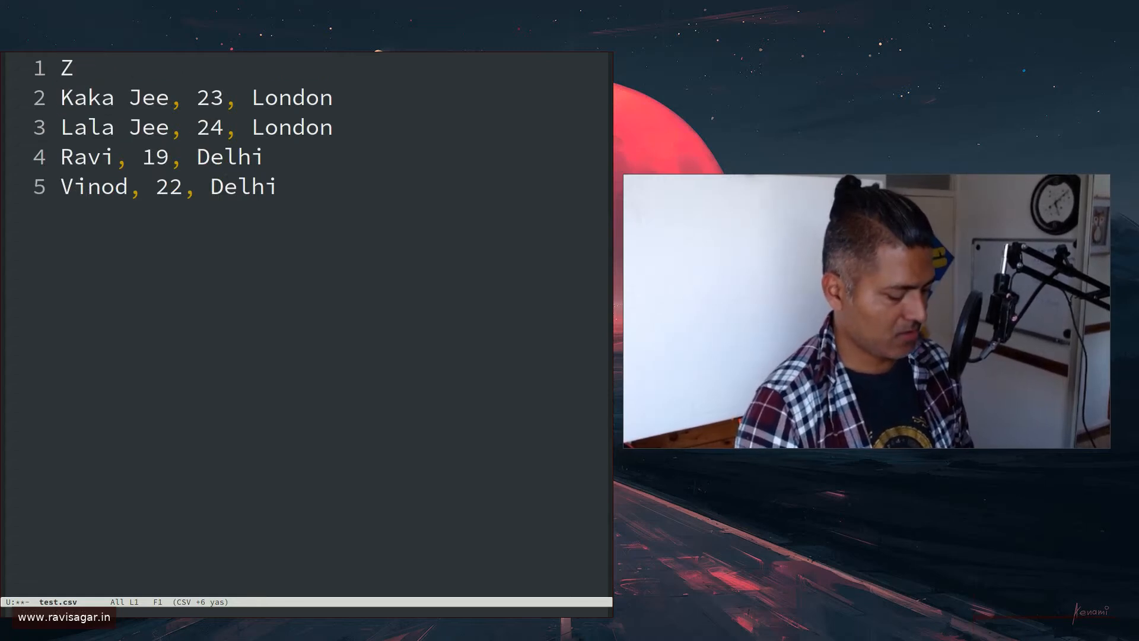
type("ena")
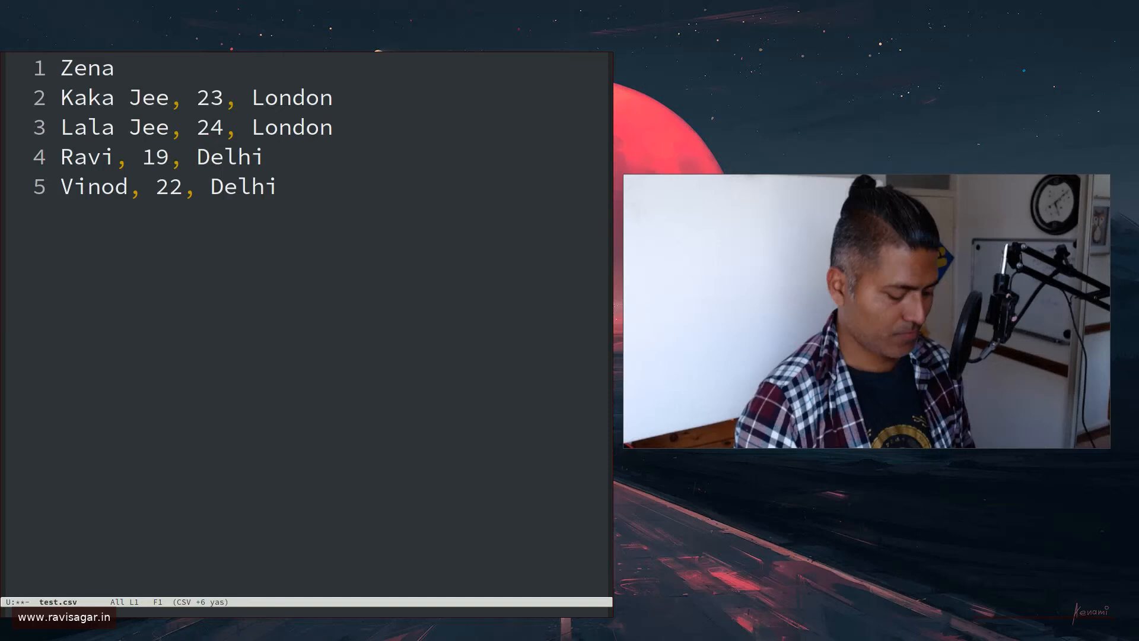
type(",")
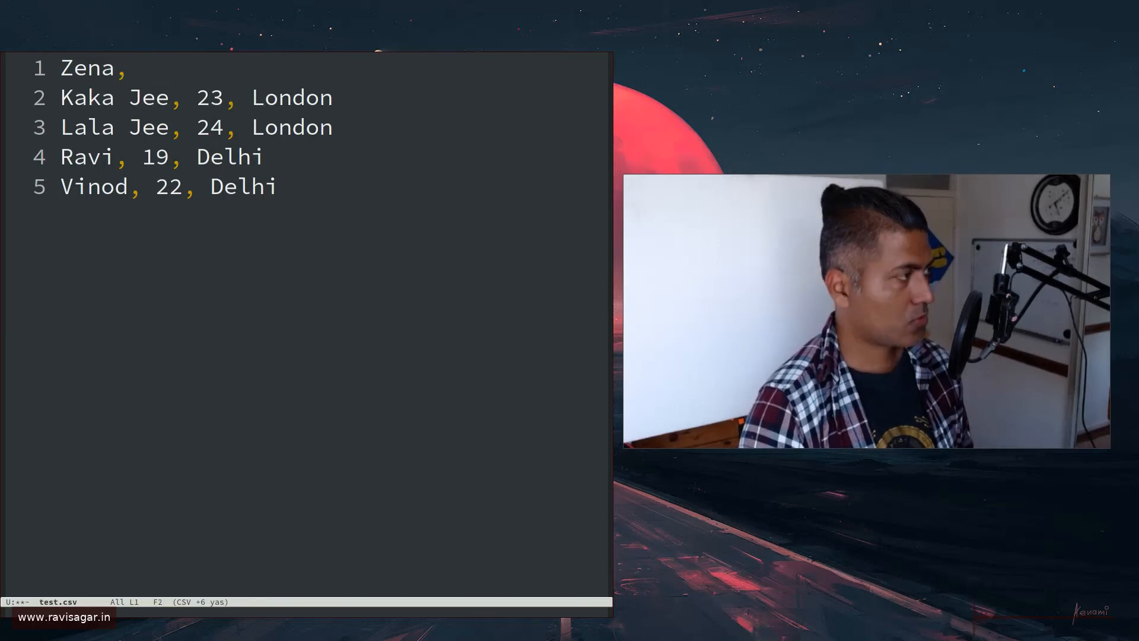
type("25,")
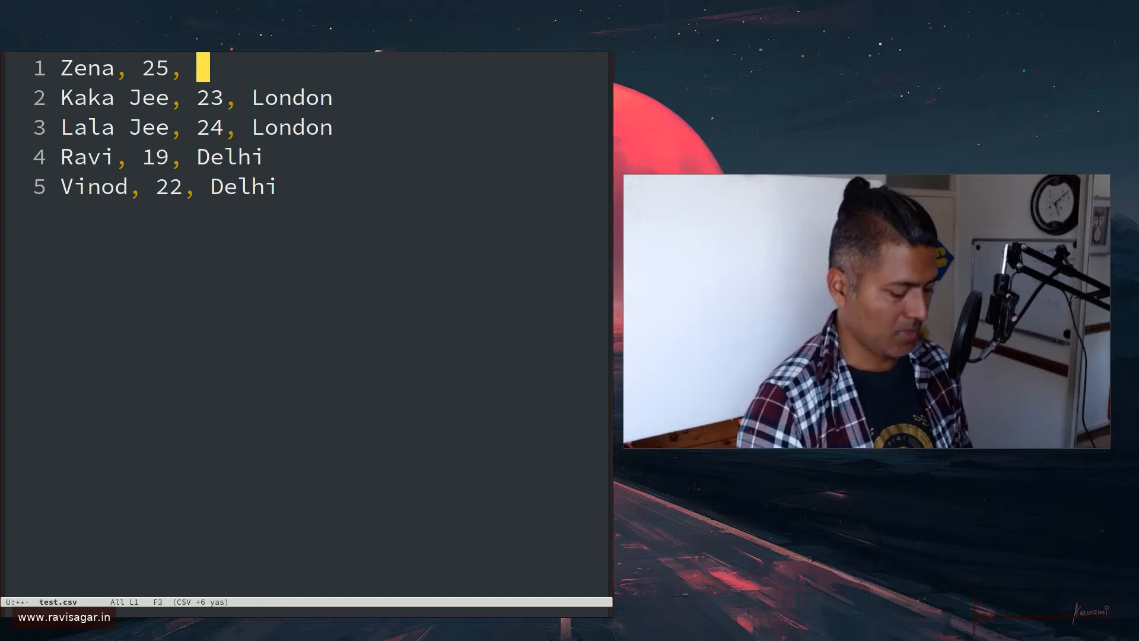
type("USA")
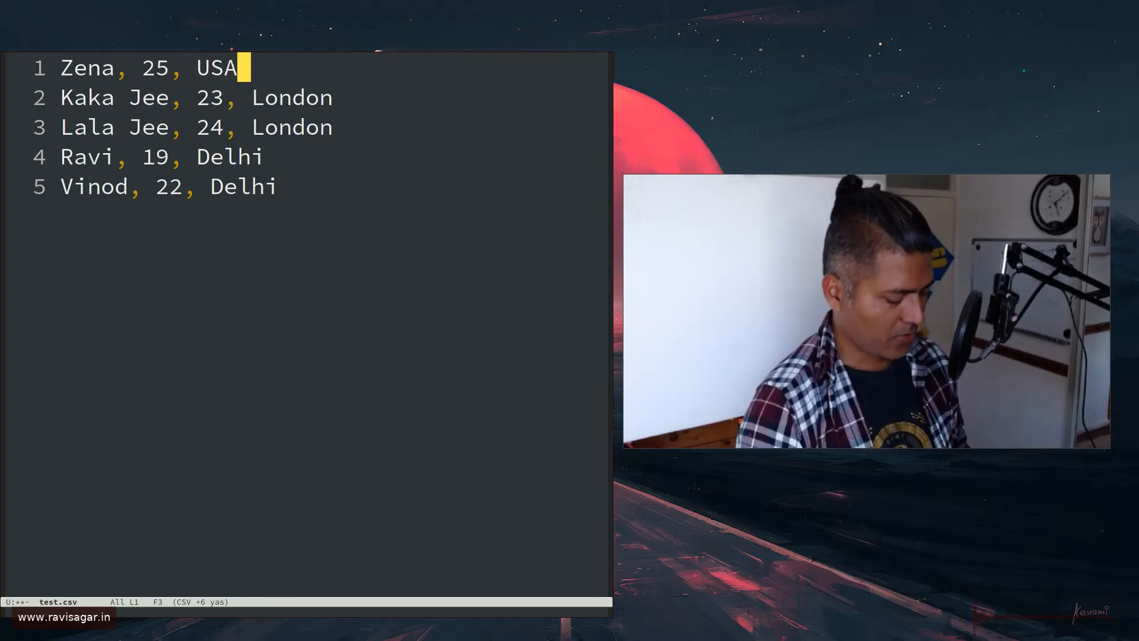
Select all five rows and sort them numerically by age, Ravi (19) to Zena (25)
key("G")
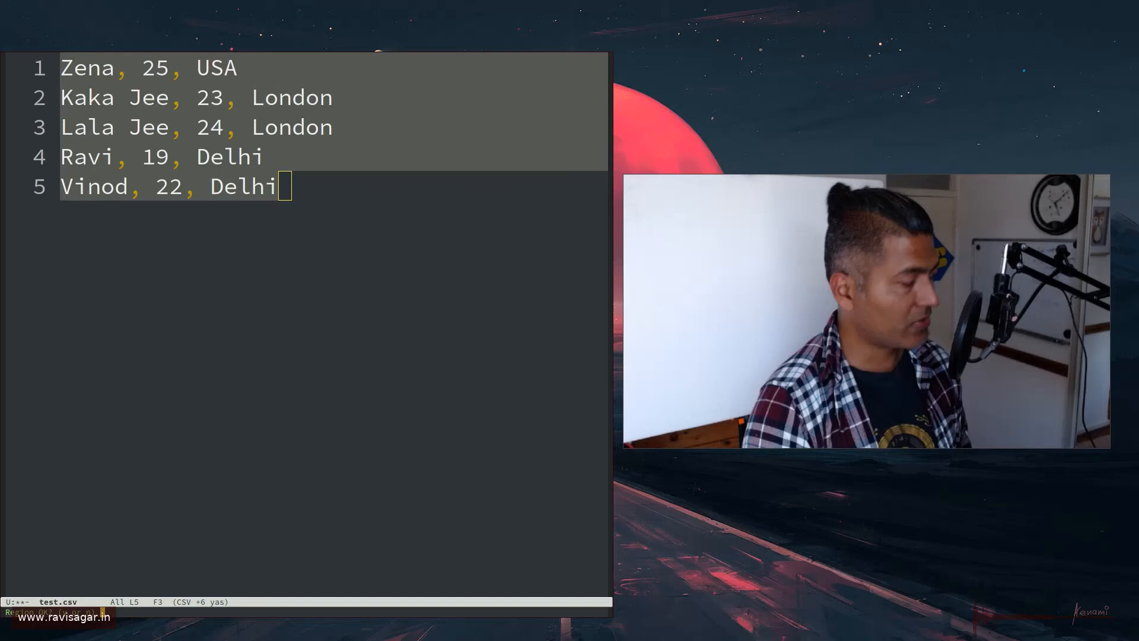
key("gg")
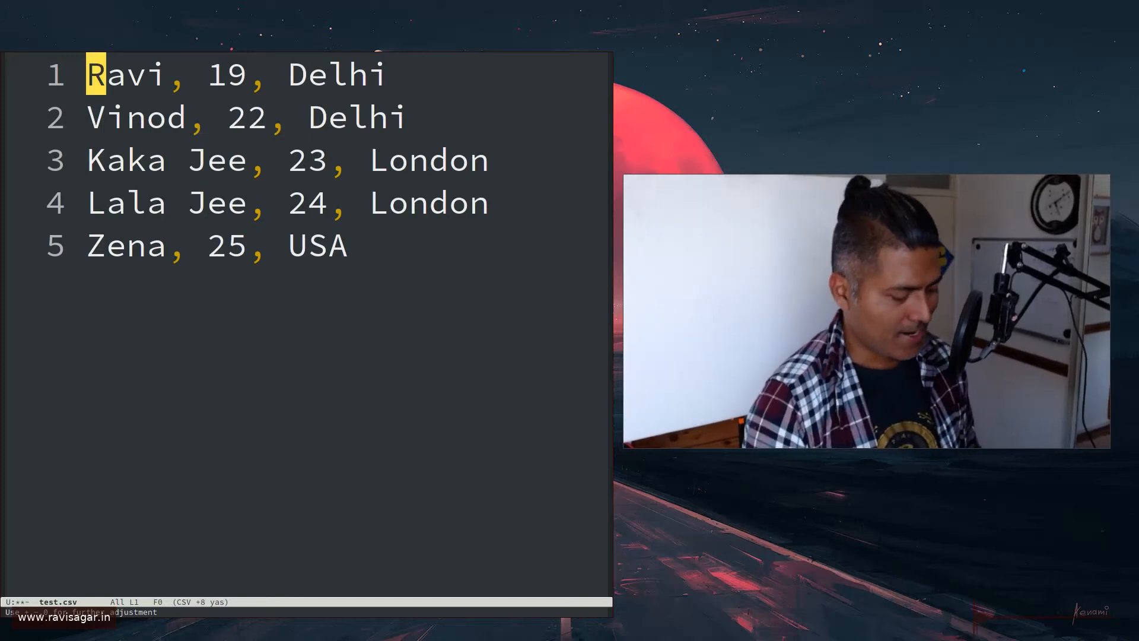
Reopen the CSV-specific command submenu from the major mode indicator
left_click(186, 602)
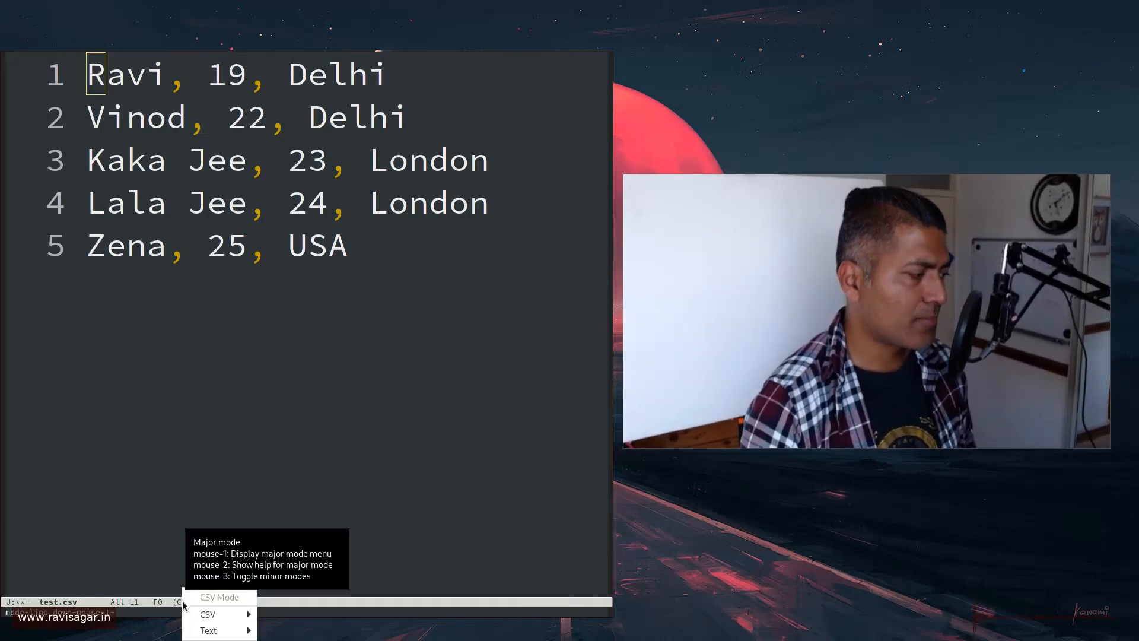
left_click(207, 614)
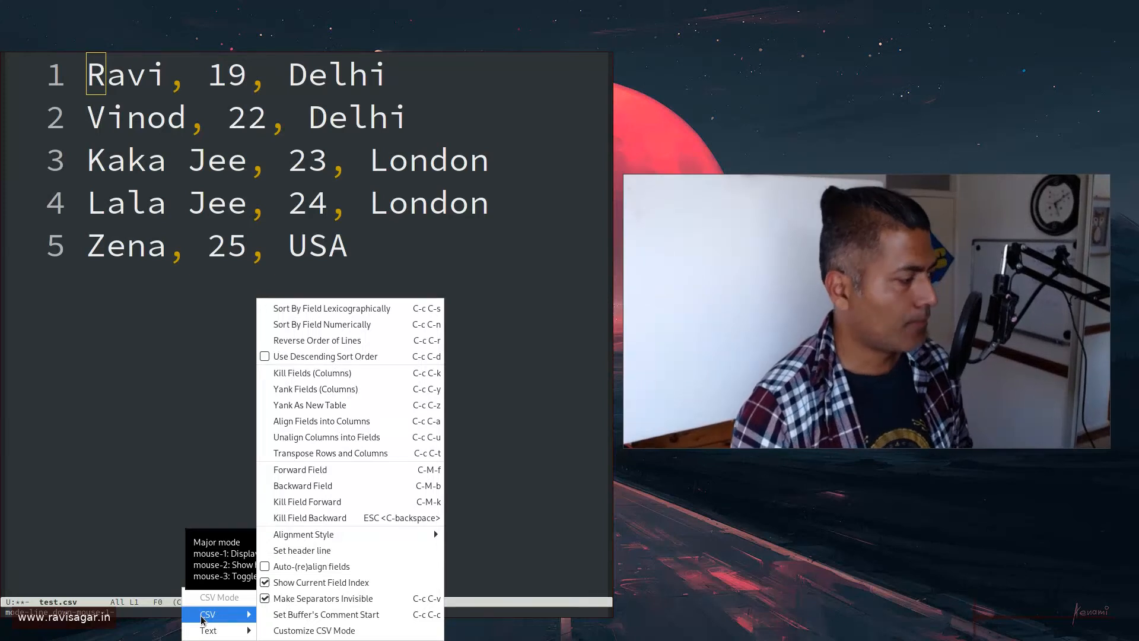
mouse_move(321, 421)
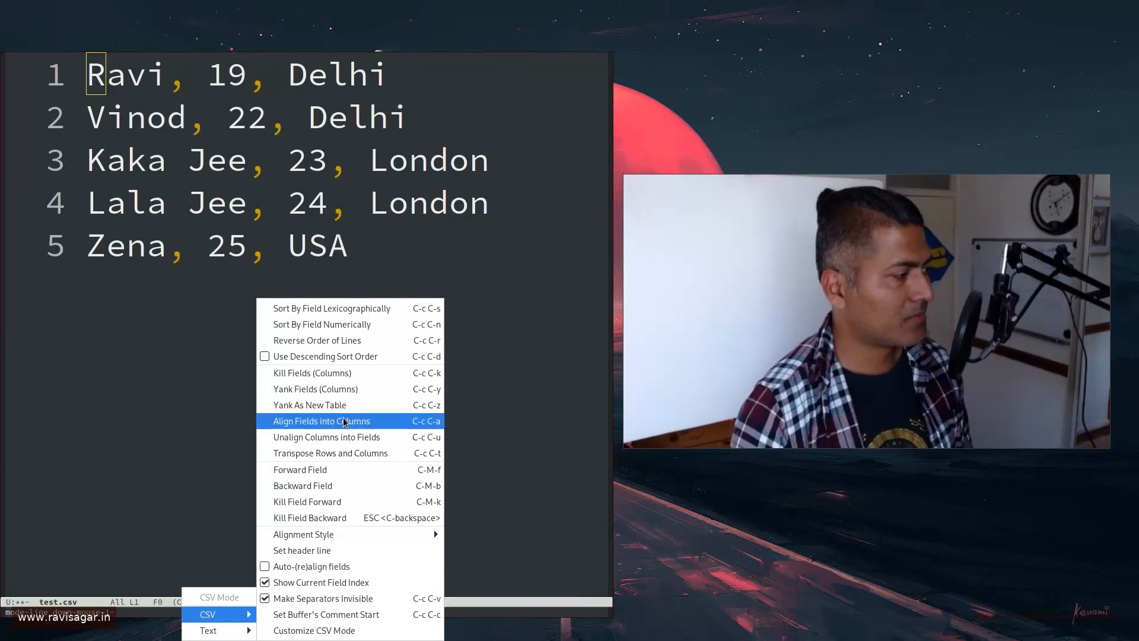
mouse_move(326, 356)
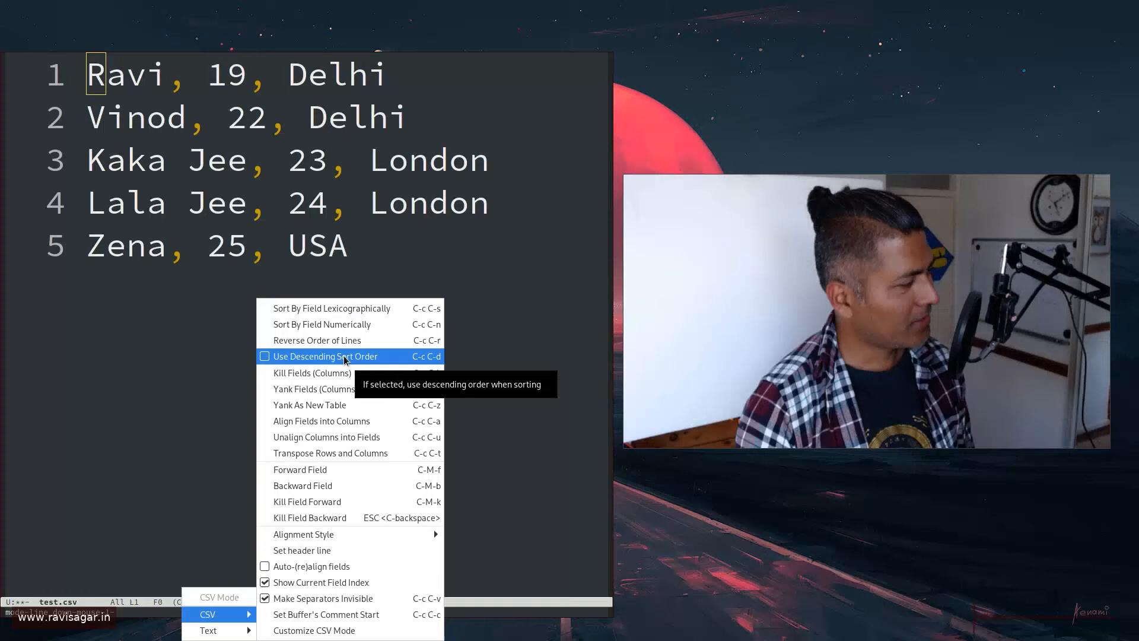
mouse_move(317, 340)
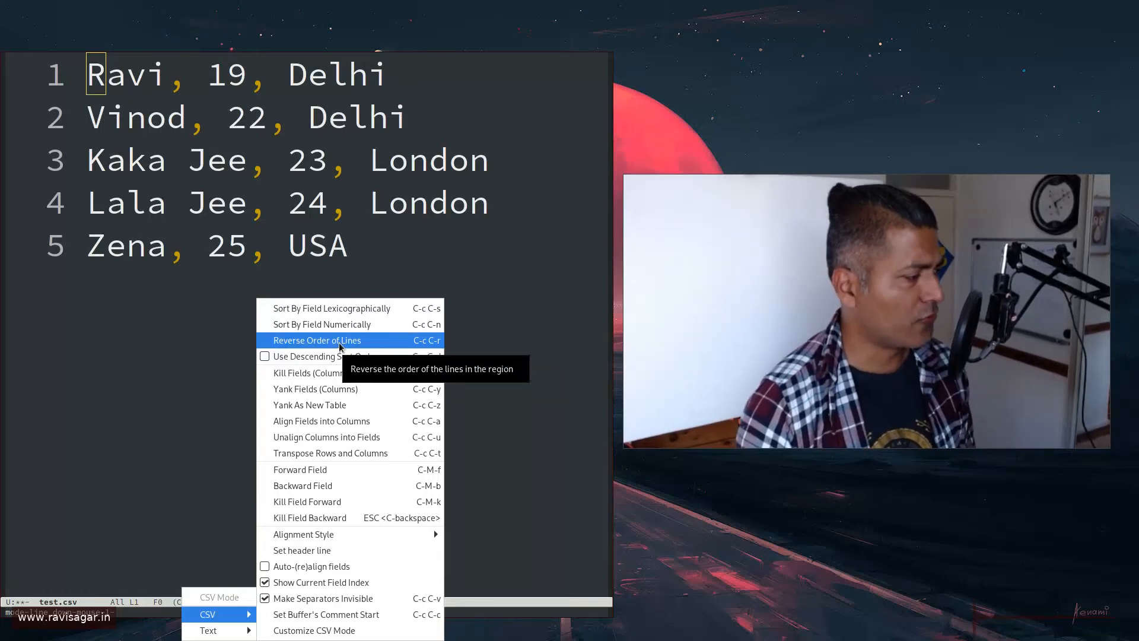
mouse_move(329, 452)
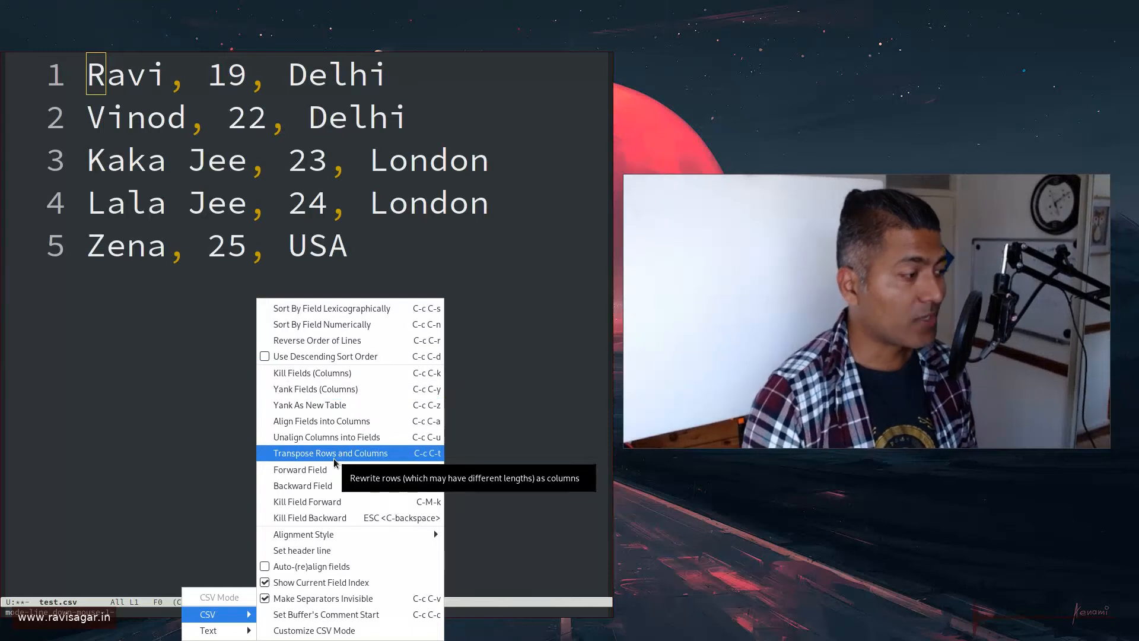